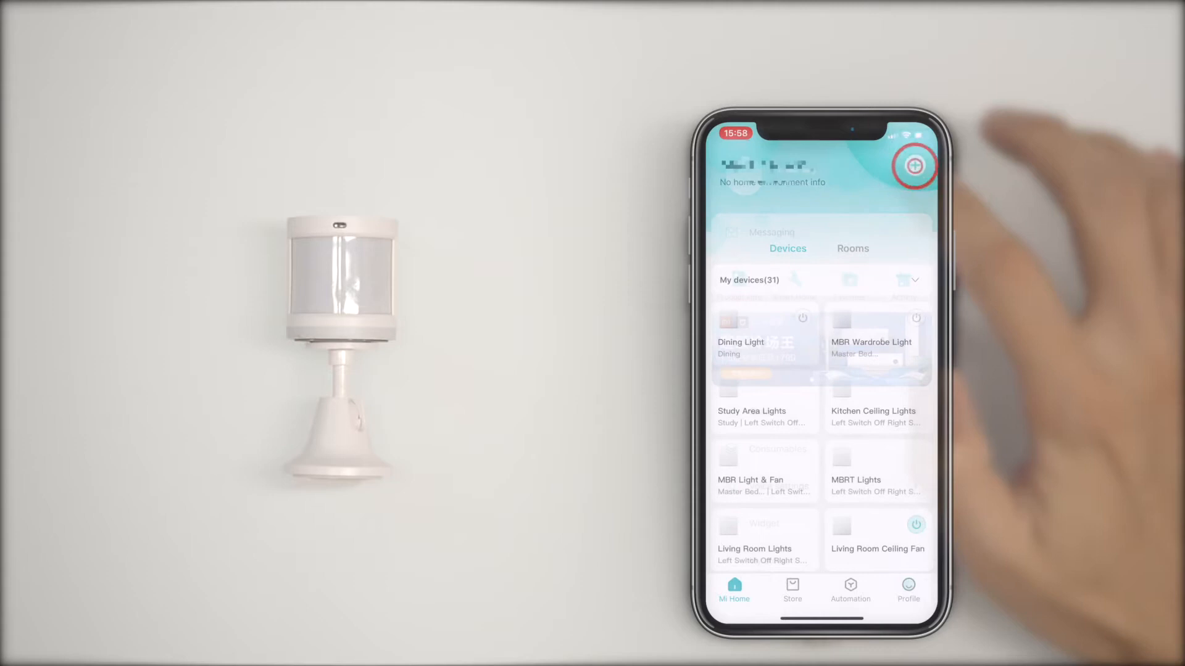
Add the Aqara Motion Sensor to the home via Add device and finish pairing.
{"action": "left_click", "coordinate": [914, 165]}
{"action": "type", "text": "Motion"}
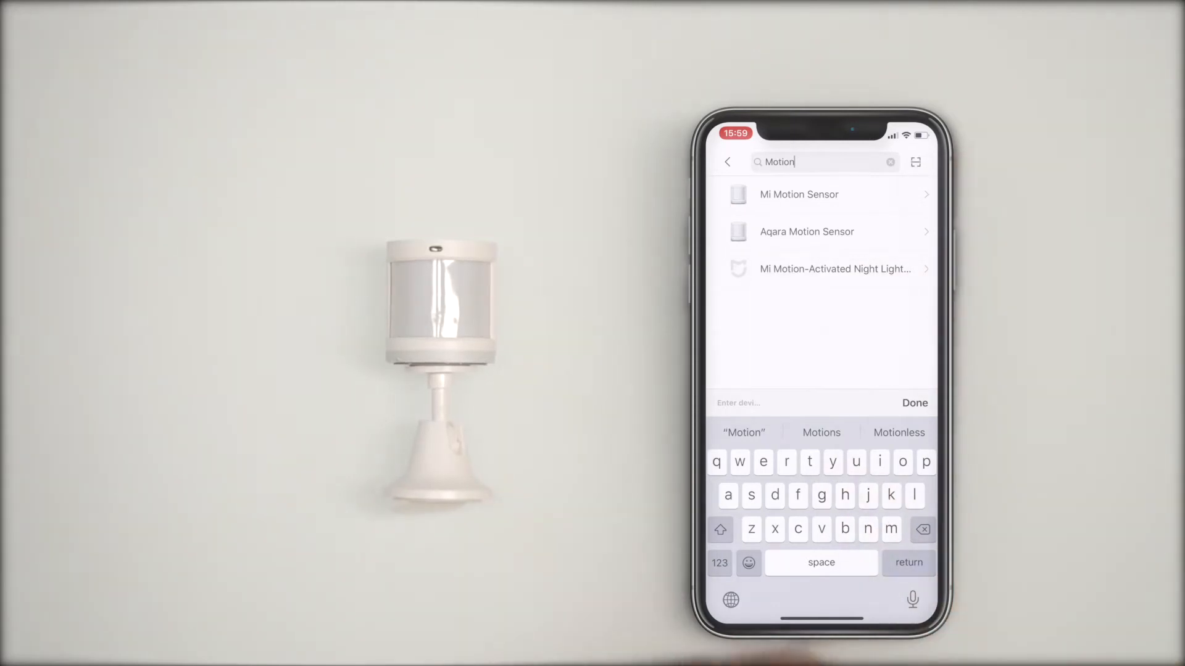
{"action": "left_click", "coordinate": [806, 232]}
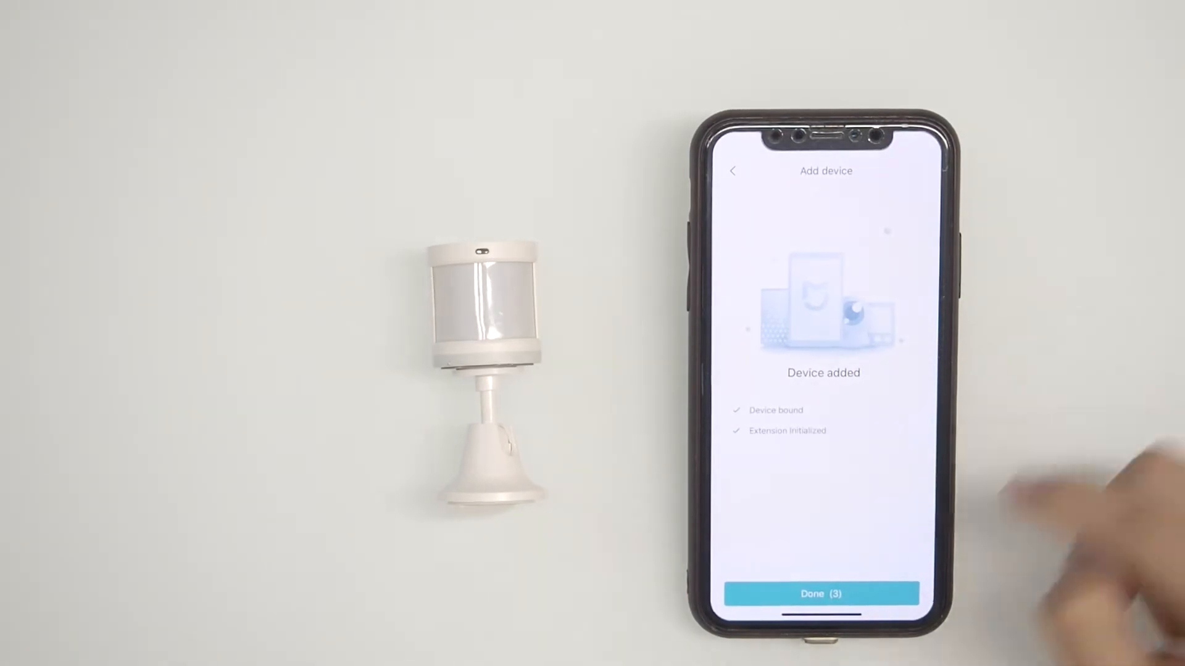
{"action": "left_click", "coordinate": [822, 594]}
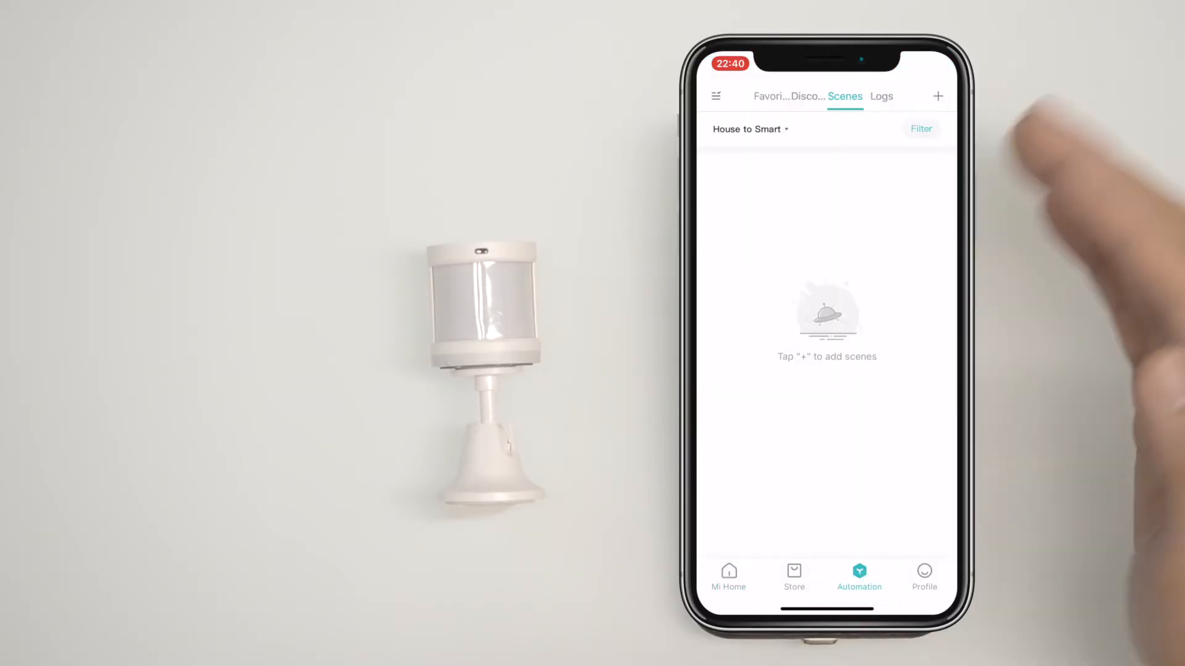
Create an automation triggered by Service Yard Motion Sensor's 'Motion detected' condition, filtered under Body sensor.
{"action": "left_click", "coordinate": [938, 97]}
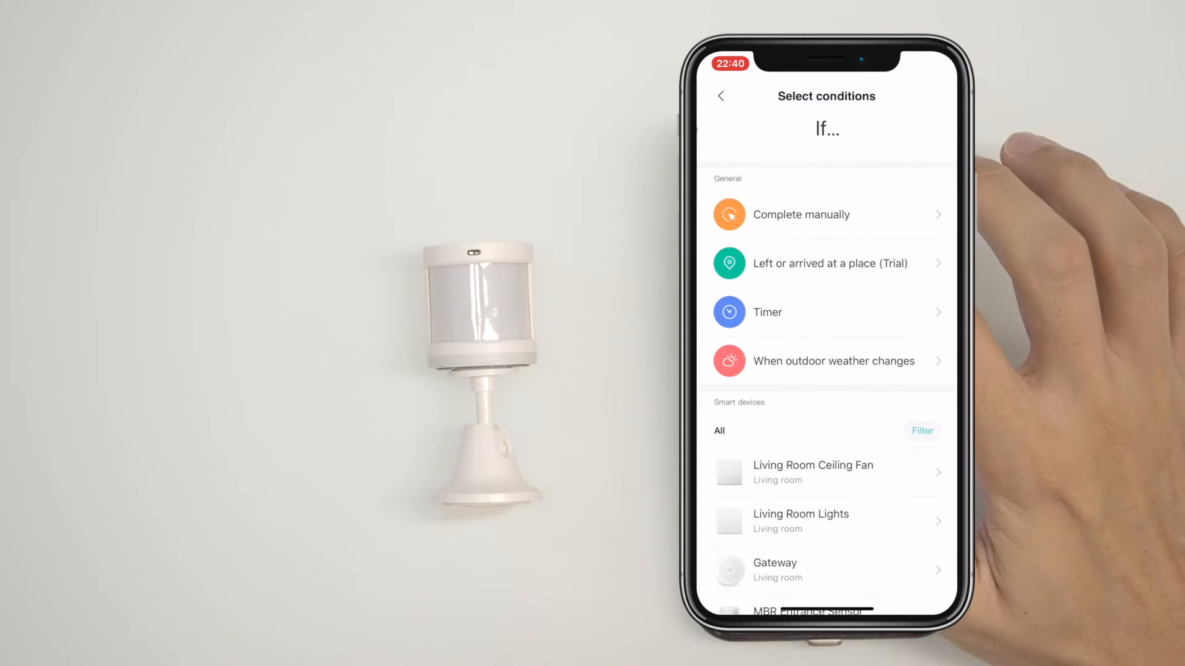
{"action": "left_click", "coordinate": [921, 430]}
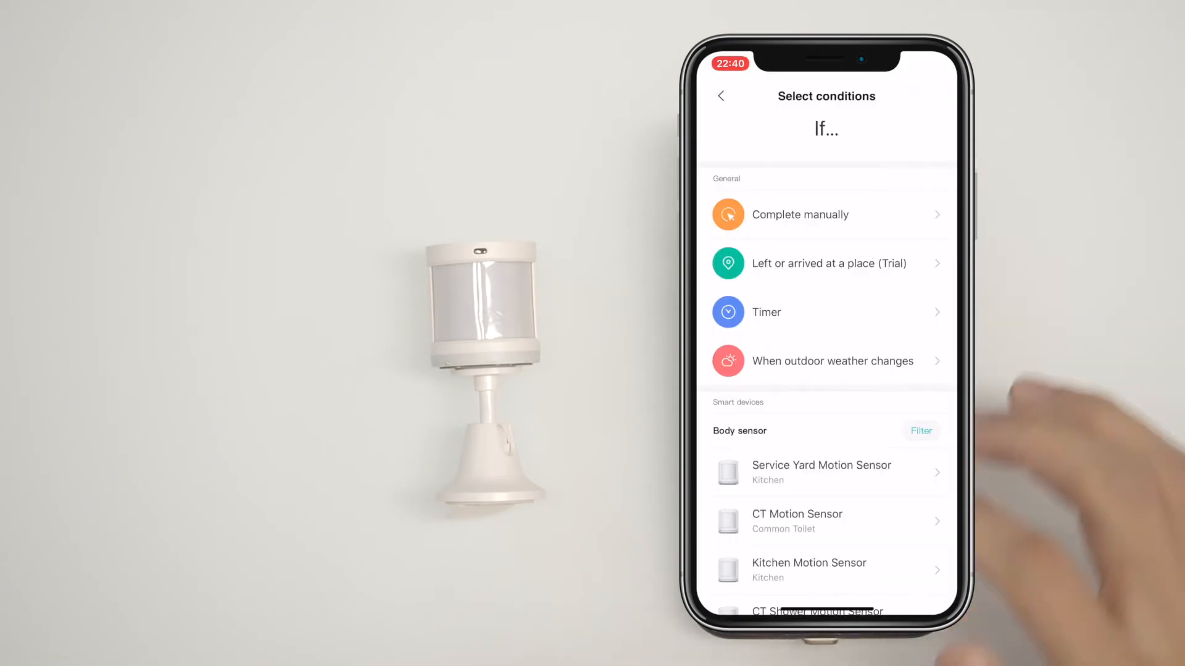
{"action": "scroll", "scroll_direction": "down", "scroll_amount": 3}
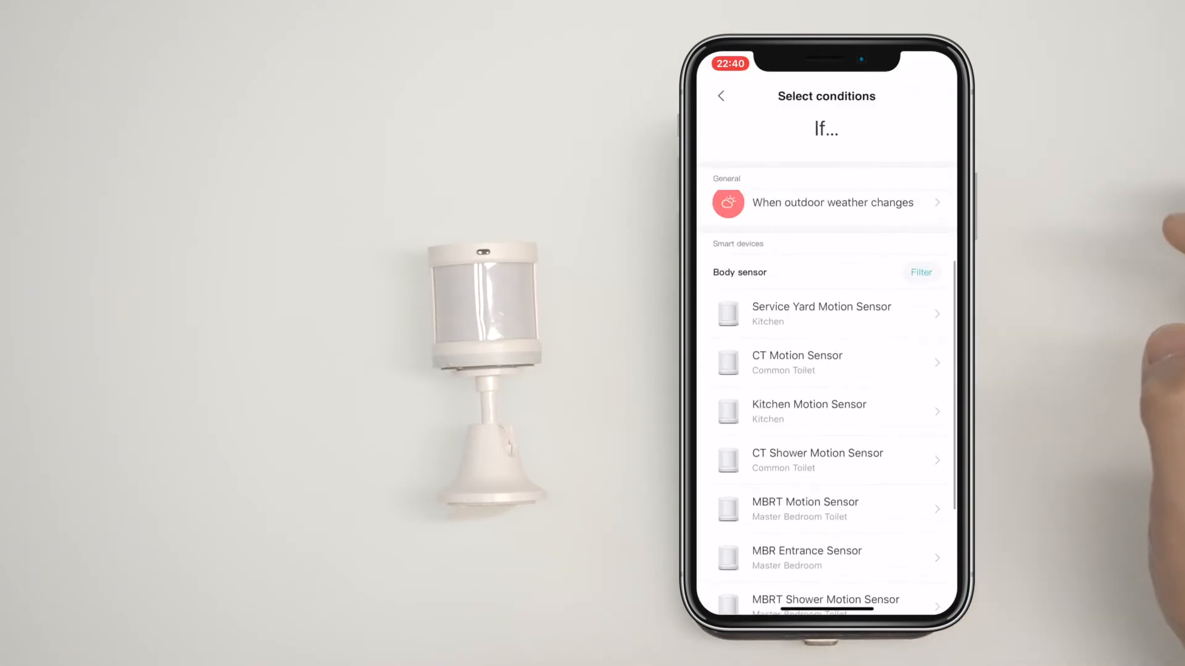
{"action": "left_click", "coordinate": [821, 312]}
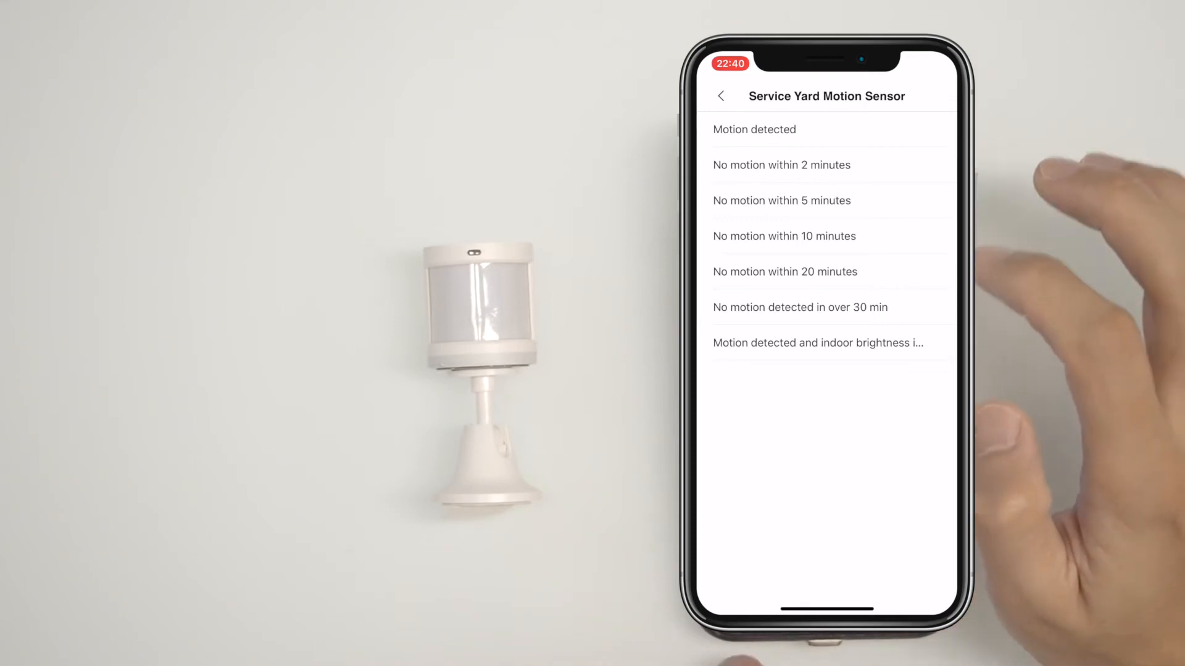
{"action": "left_click", "coordinate": [753, 130]}
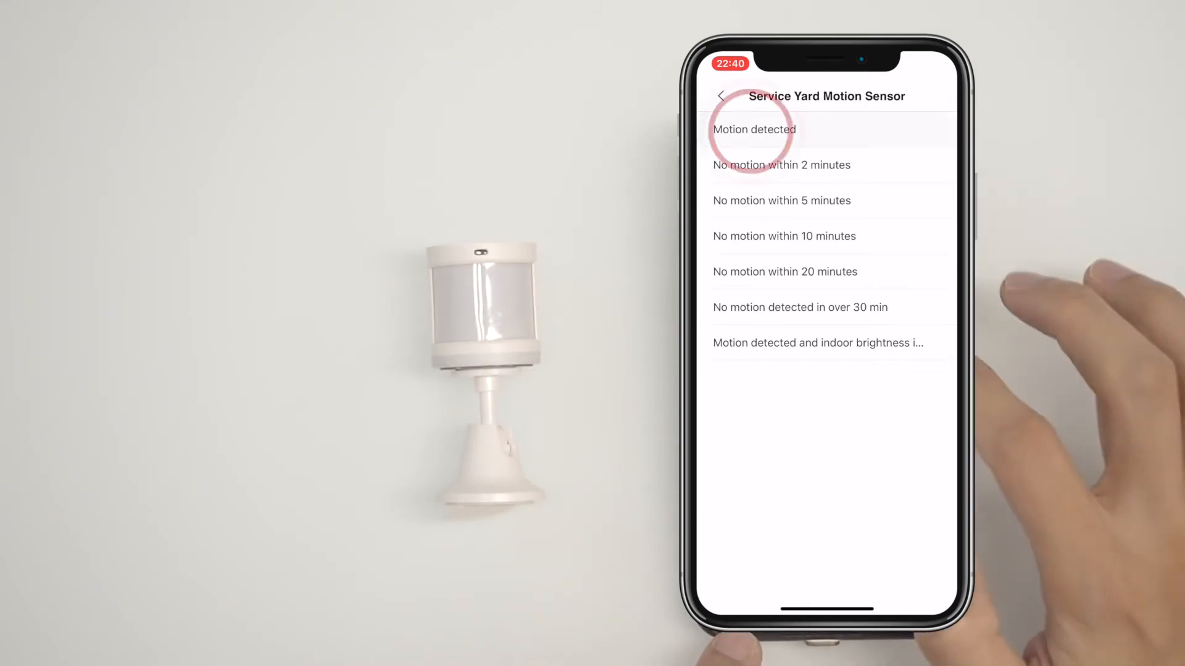
{"action": "left_click", "coordinate": [752, 129]}
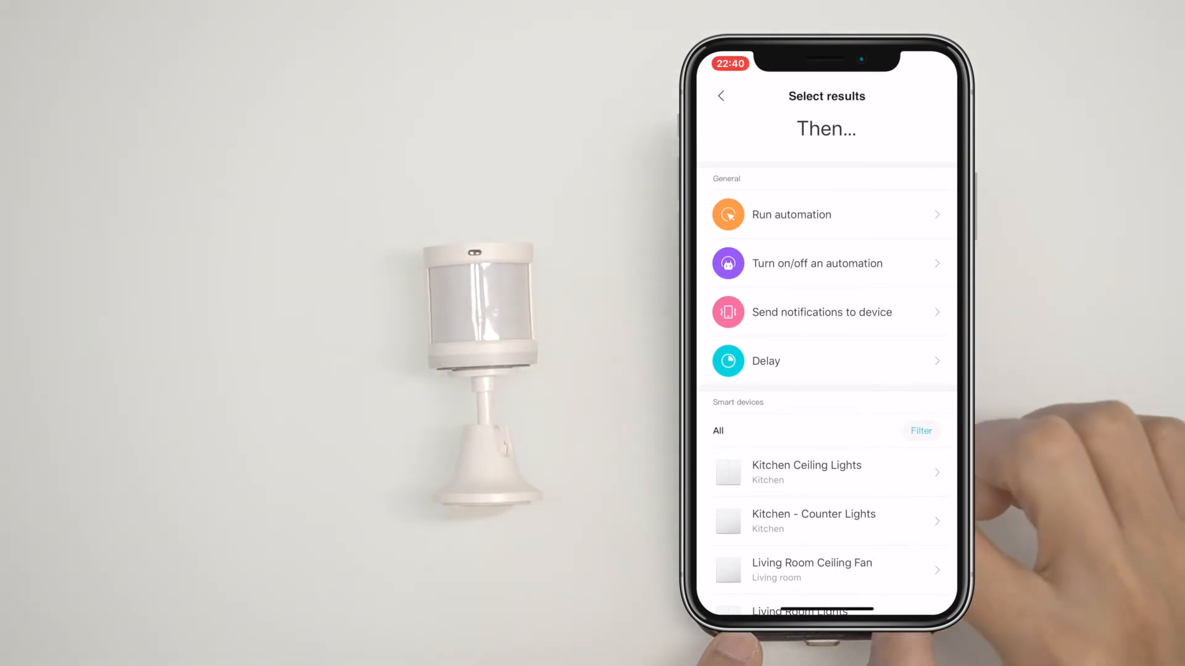
Make the action turn on Kitchen Ceiling Lights' left-button light and save the automation.
{"action": "scroll", "scroll_direction": "down", "scroll_amount": 3}
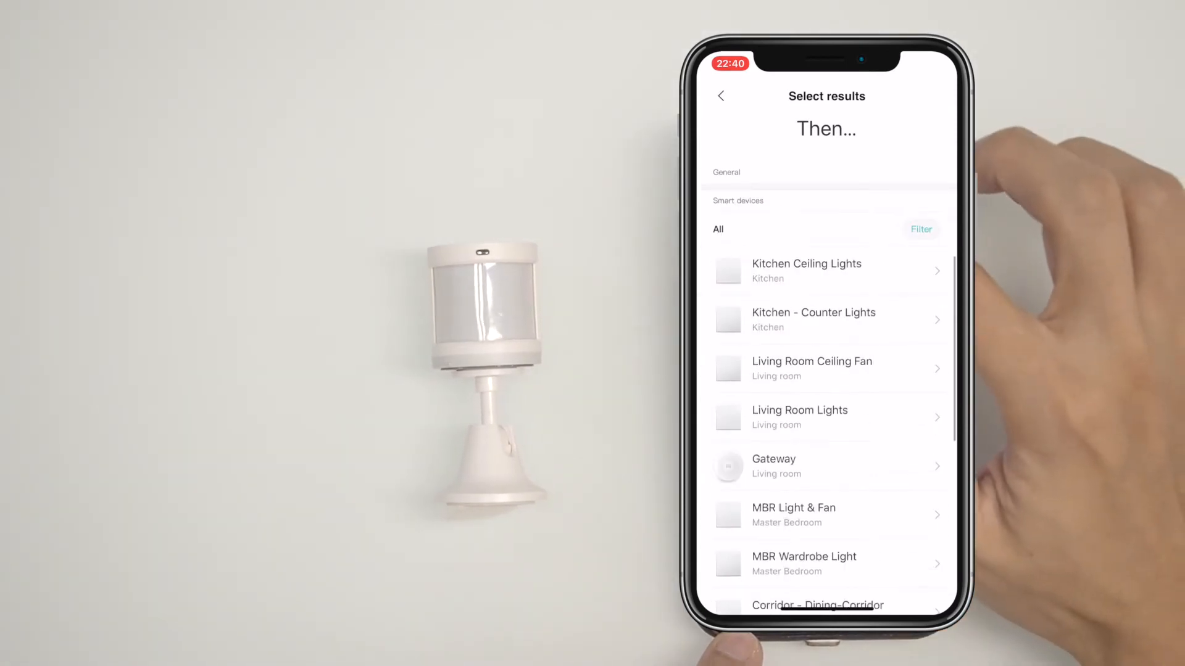
{"action": "left_click", "coordinate": [805, 270]}
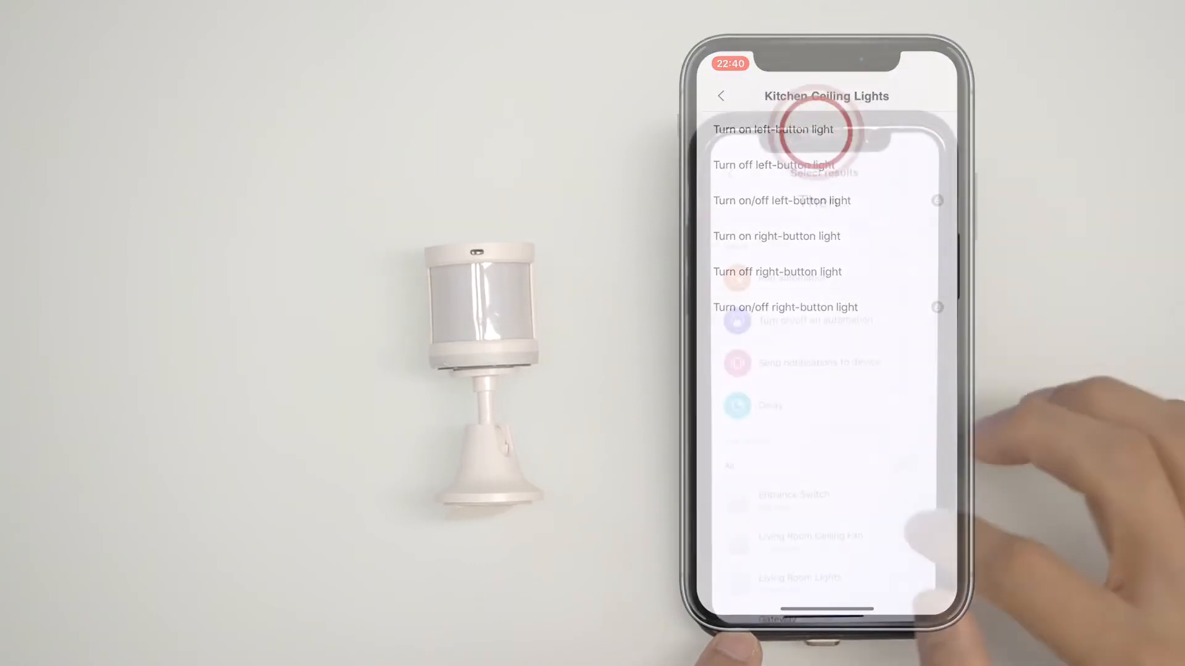
{"action": "left_click", "coordinate": [773, 129]}
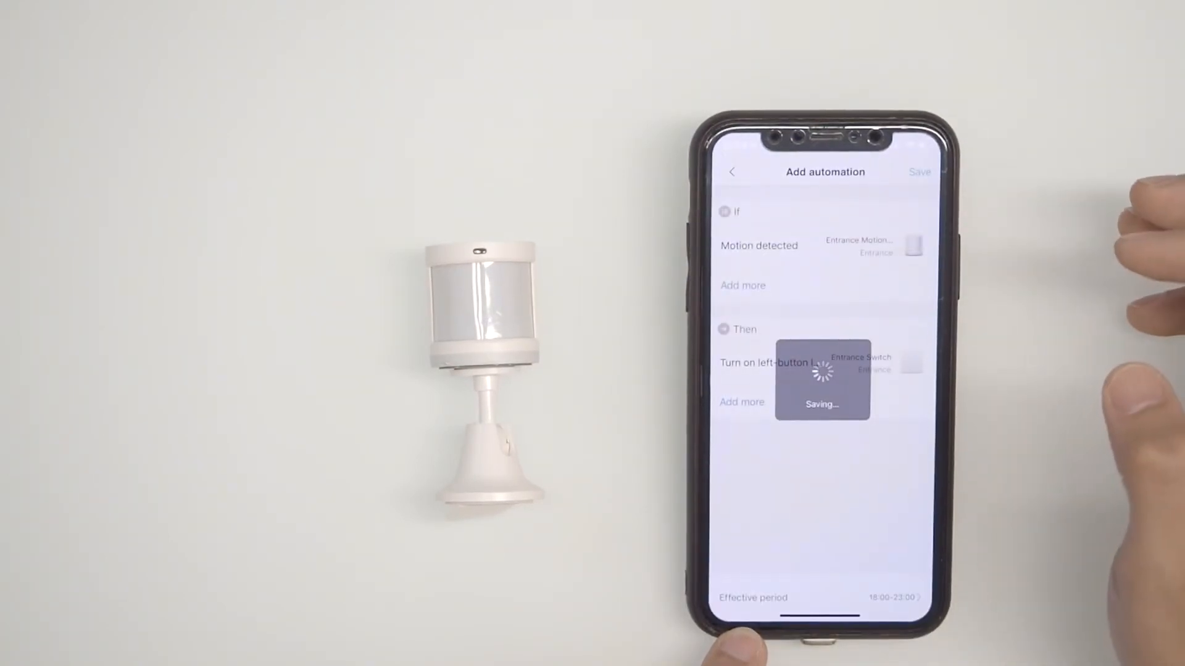
{"action": "left_click", "coordinate": [918, 171]}
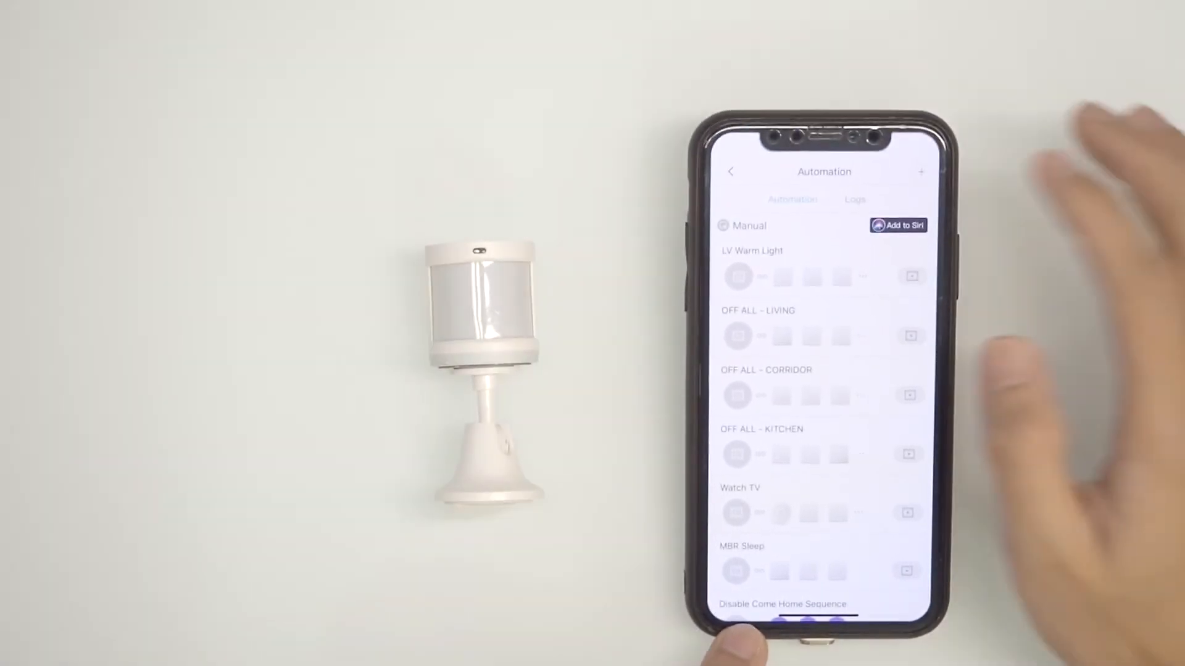
{"action": "left_click", "coordinate": [921, 171]}
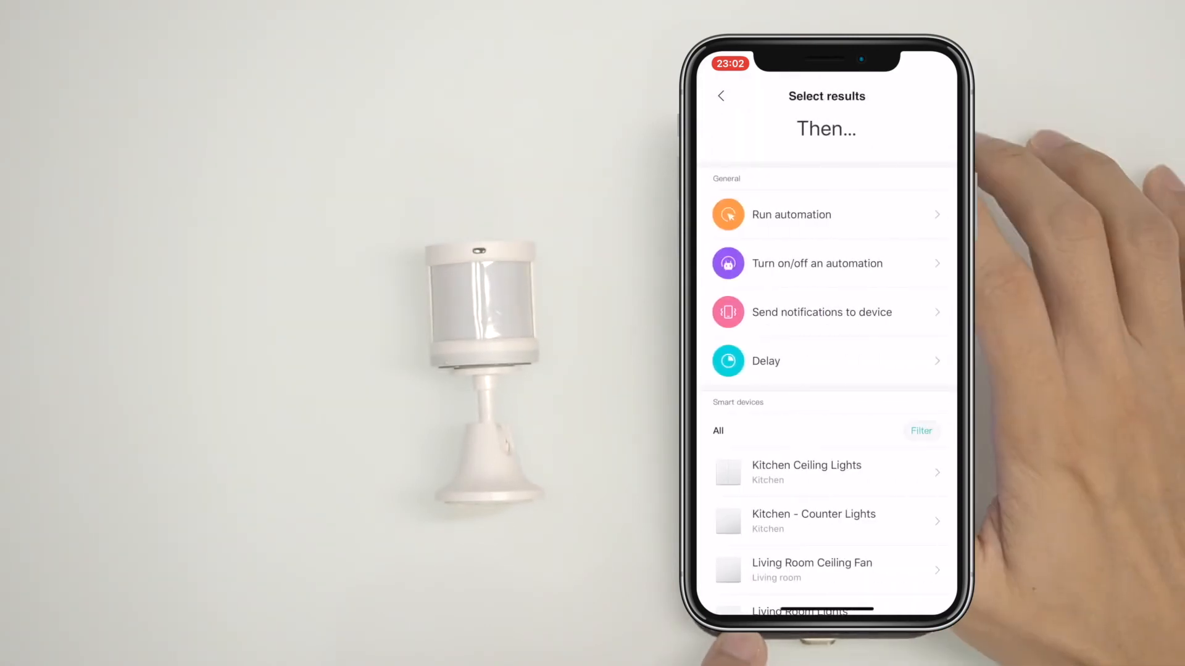
Have Kitchen Ceiling Lights' left-button light turn off on no motion, confirm the name and save.
{"action": "left_click", "coordinate": [806, 473]}
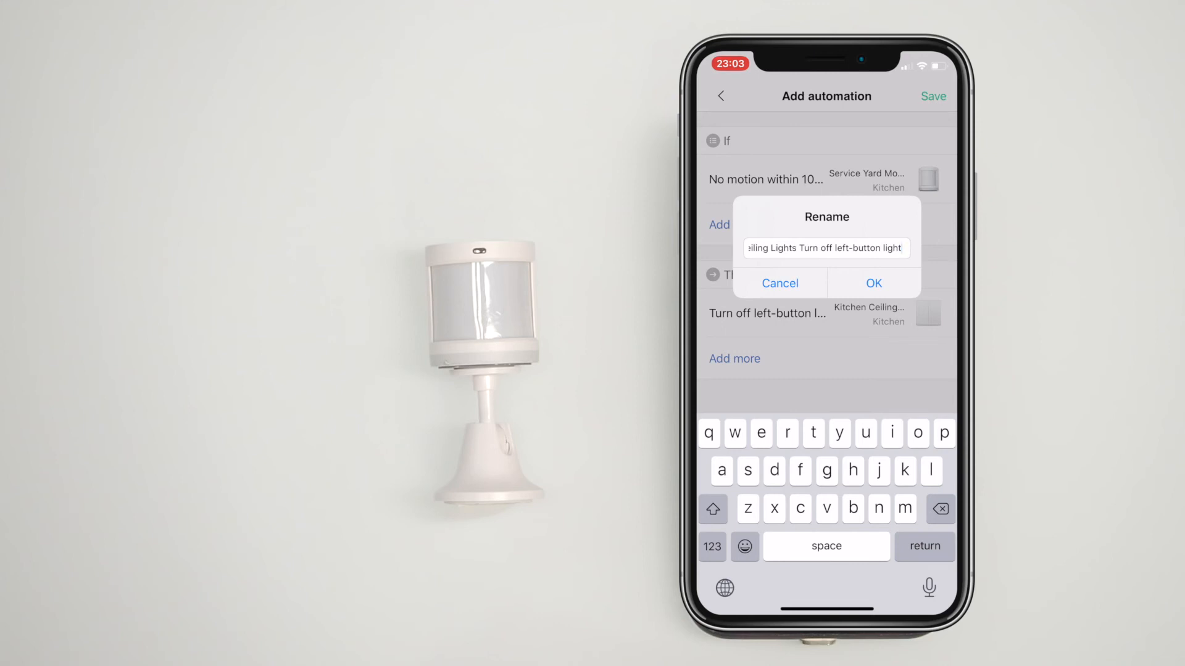
{"action": "left_click", "coordinate": [872, 284]}
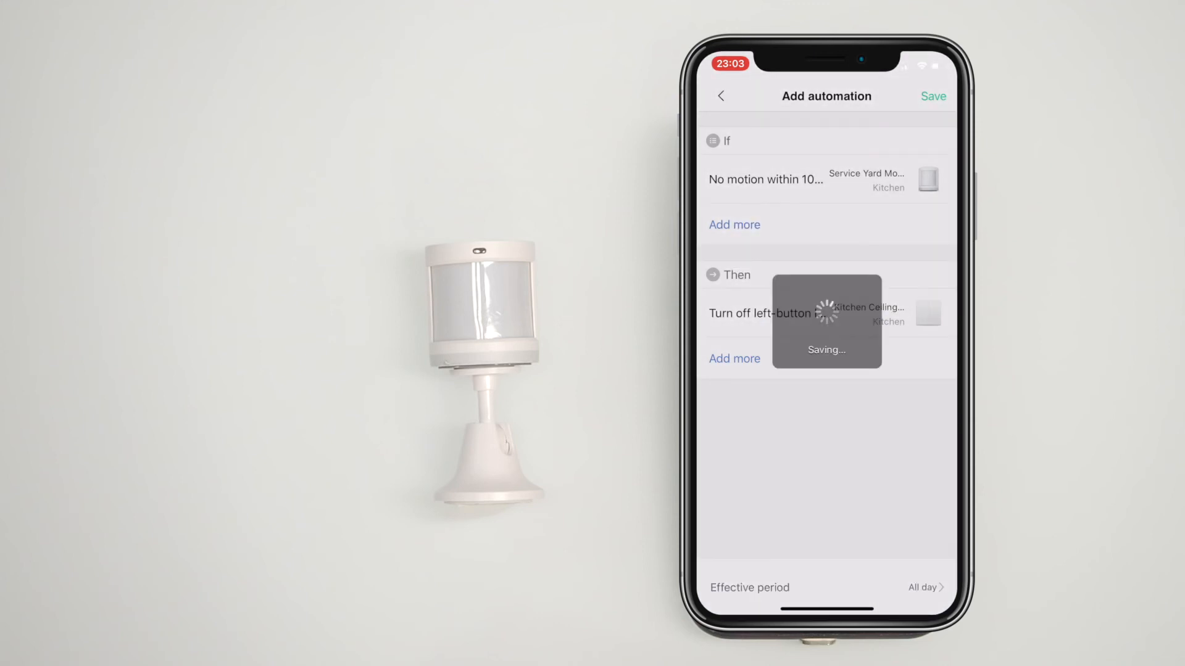
{"action": "left_click", "coordinate": [932, 96]}
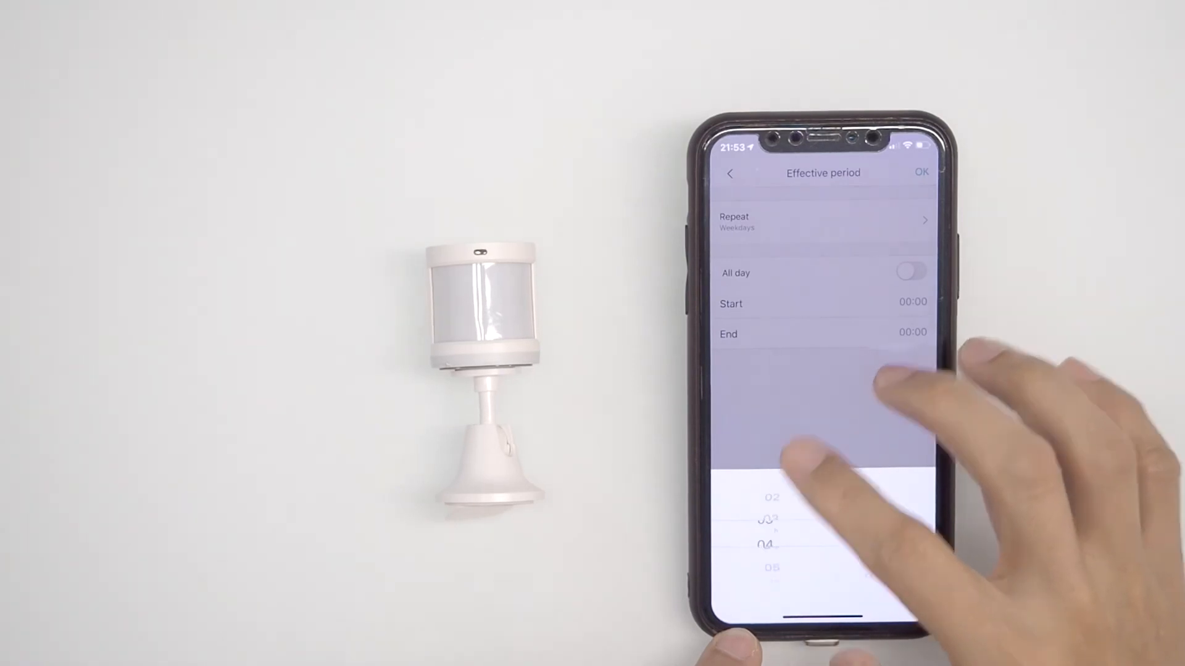
Set the effective period's start time to 18:00 and confirm it.
{"action": "scroll", "scroll_direction": "down", "scroll_amount": 3}
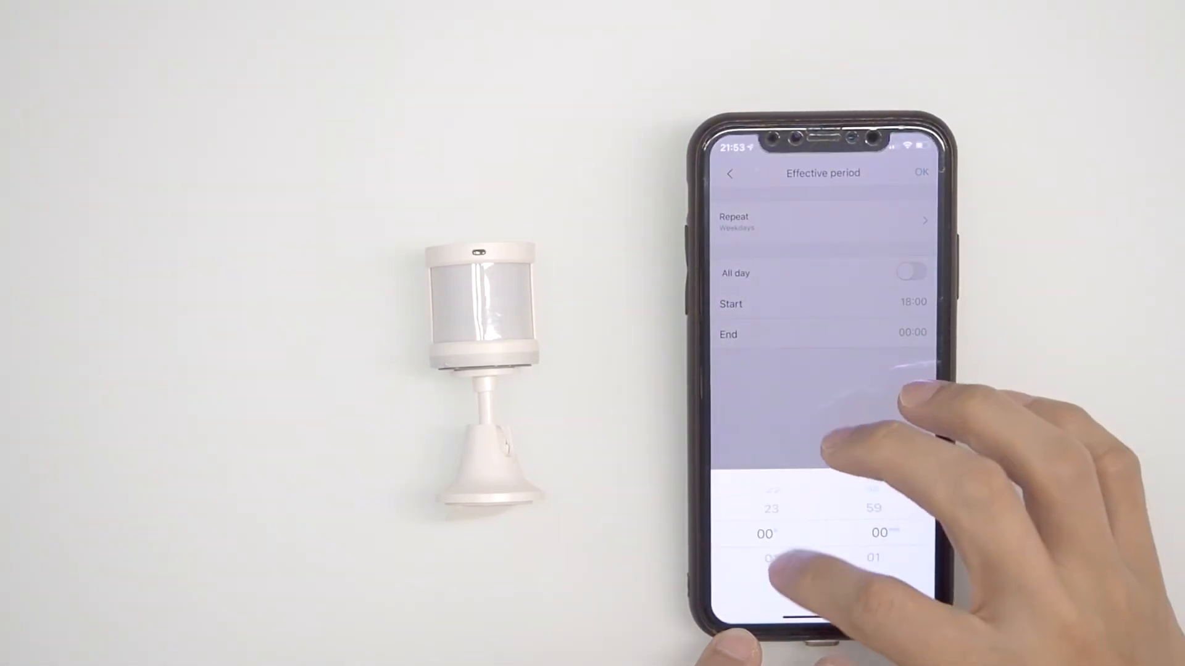
{"action": "left_click", "coordinate": [921, 173]}
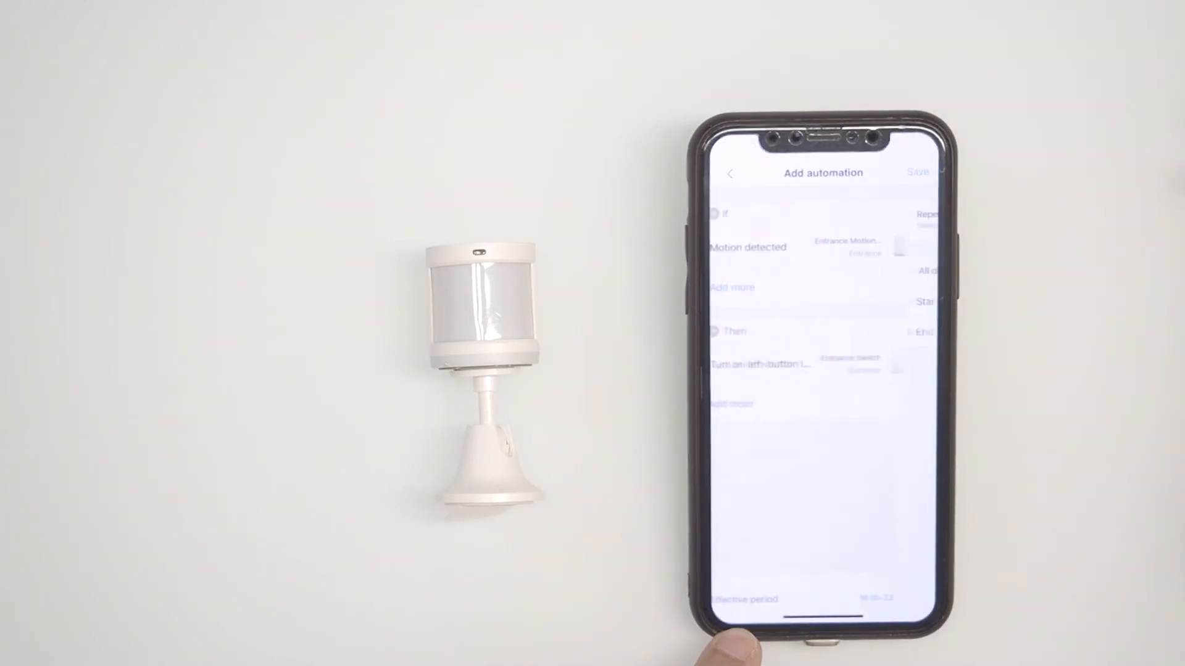